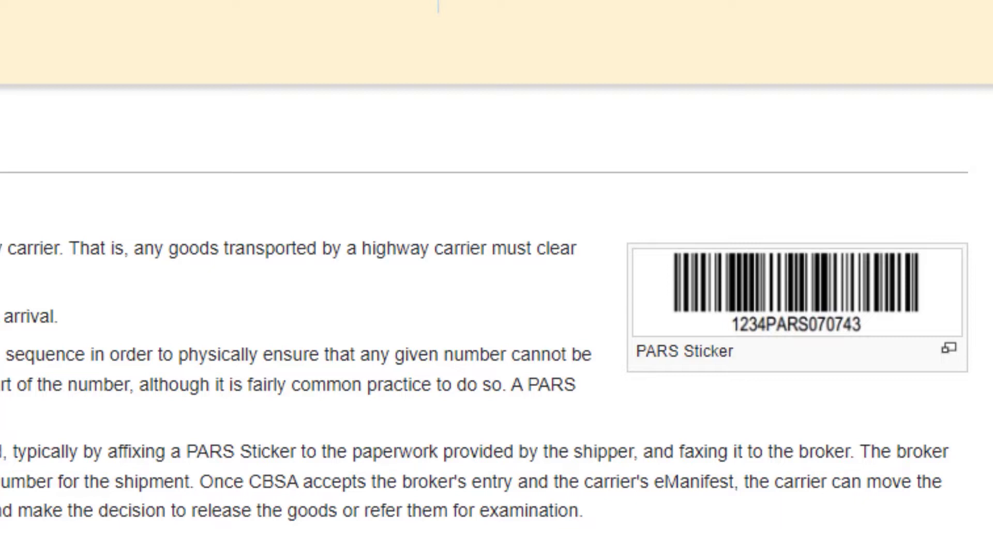
- Scroll up past the PARS sticker article to reach the BorderConnect dashboard
scroll(up, 3)
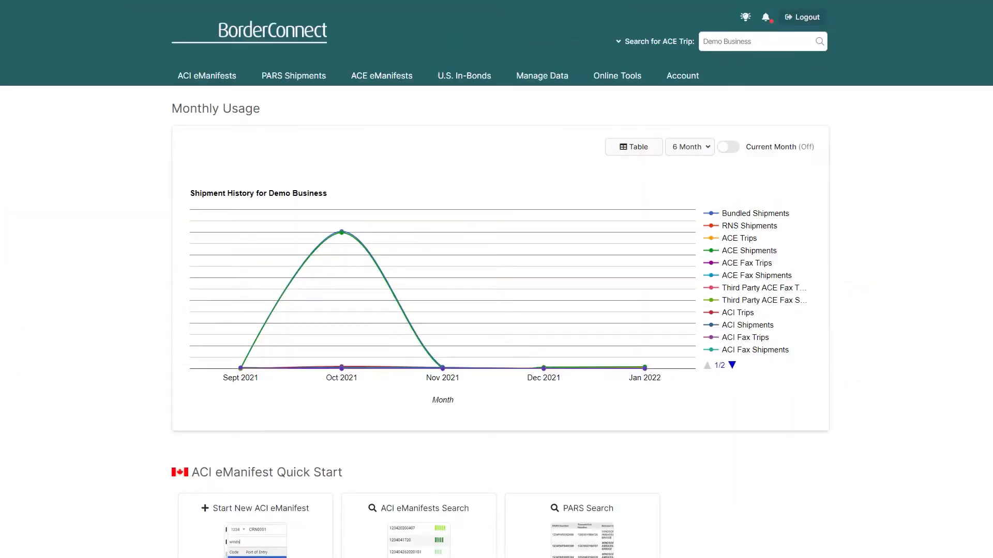
- Open Company Profile and scroll to the Canadian Carrier Codes list
click(682, 75)
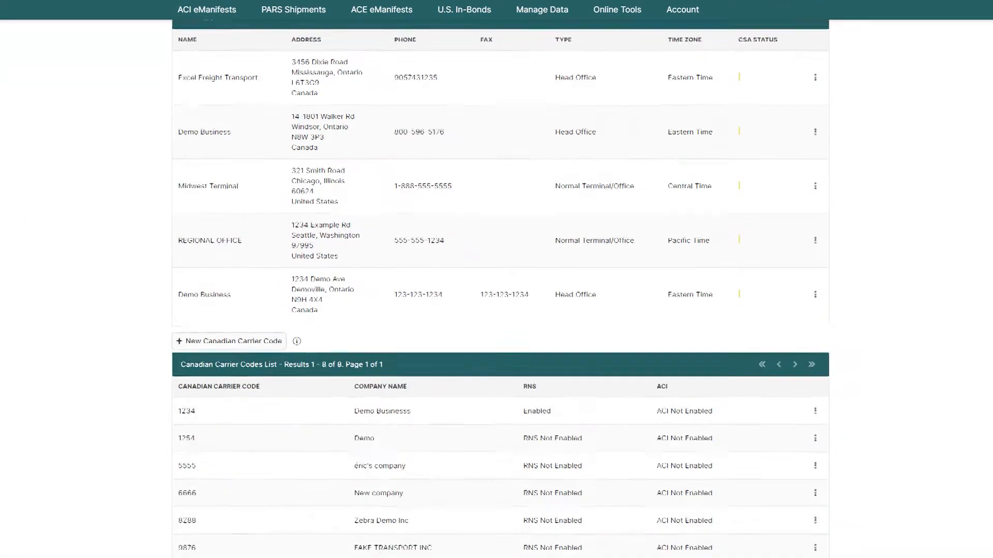
scroll(down, 3)
text(9)
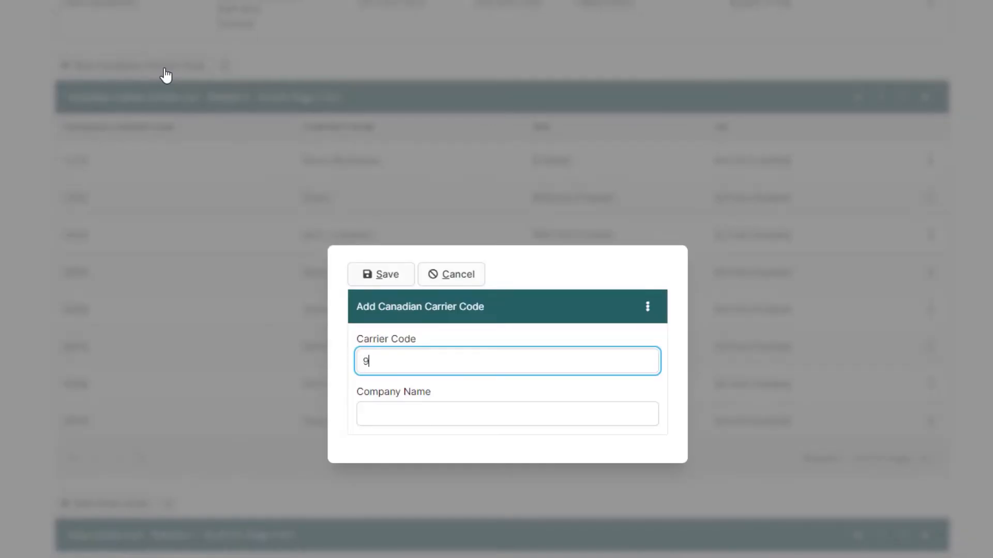
- Save carrier code 99YY under the name 'Zebra Yankee Transport'
text(Zebra Y)
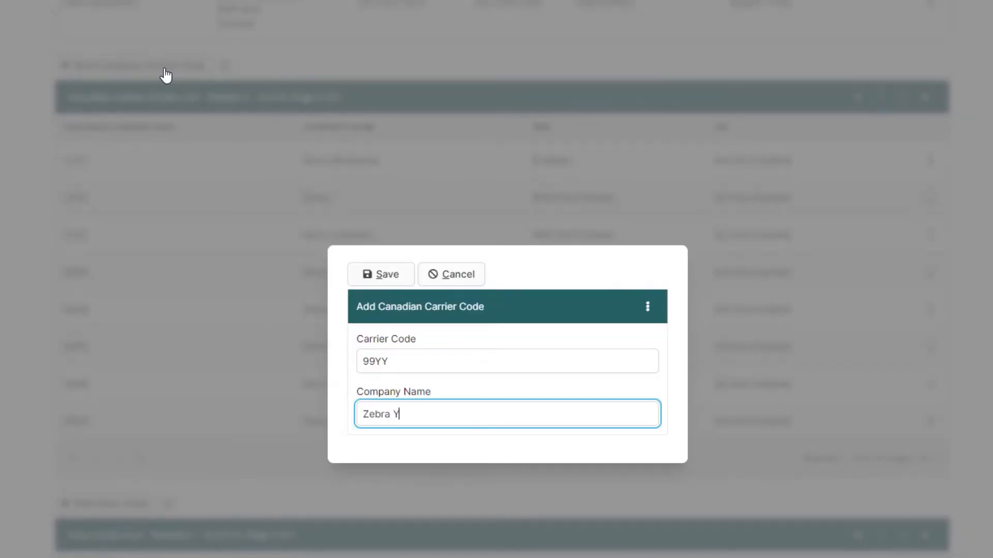
text(ankee Transport)
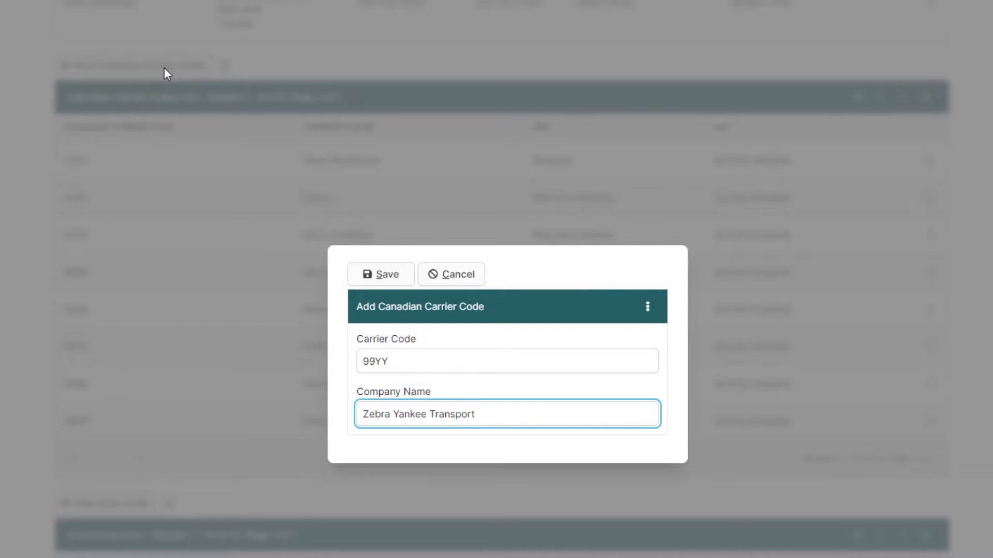
click(380, 274)
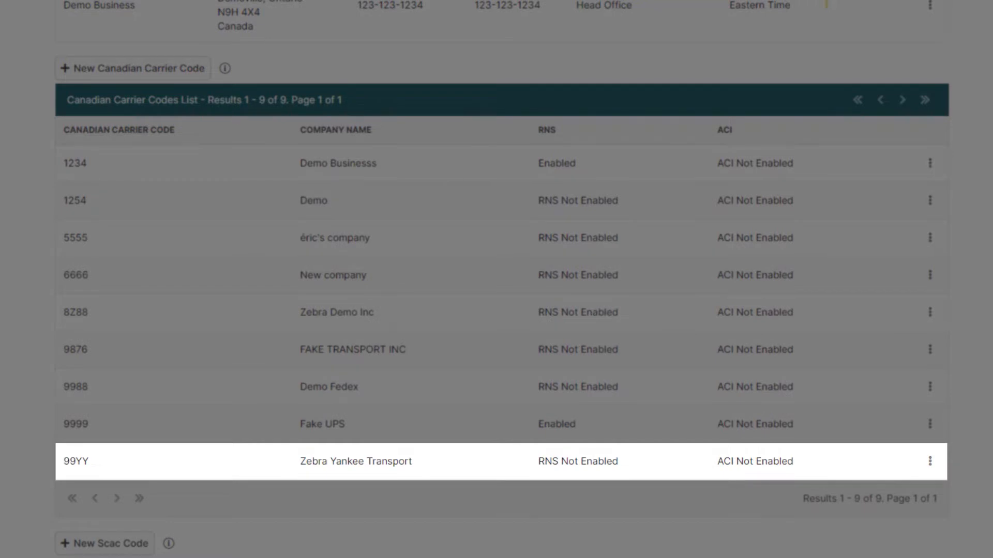
scroll(up, 3)
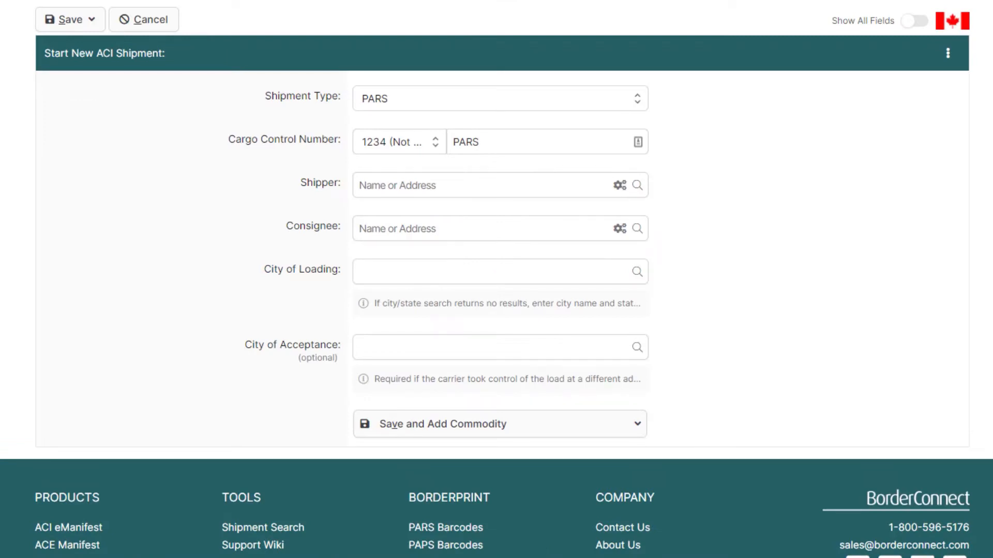
- Choose carrier code 99YY, complete cargo control number 99YYPARS00012345, and save the shipment
click(396, 141)
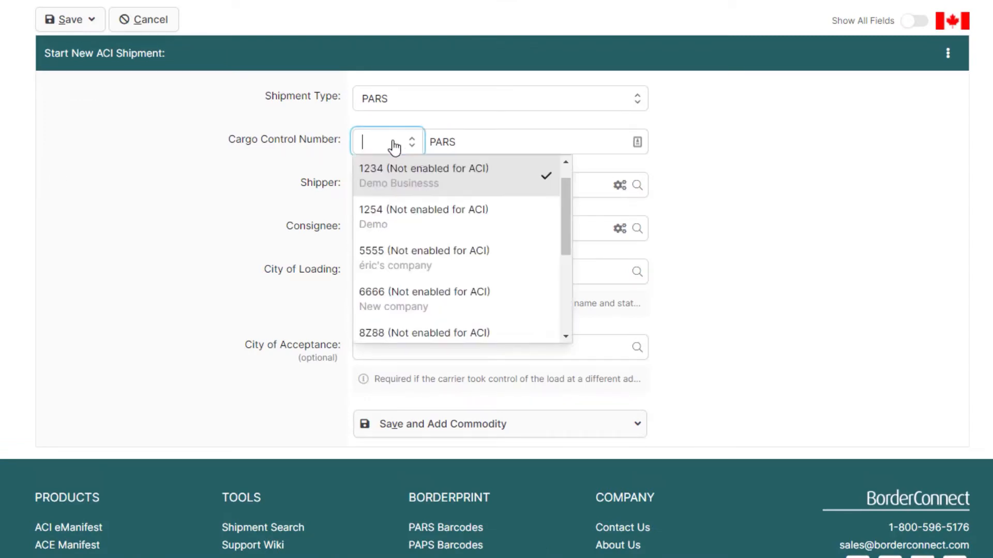
scroll(down, 3)
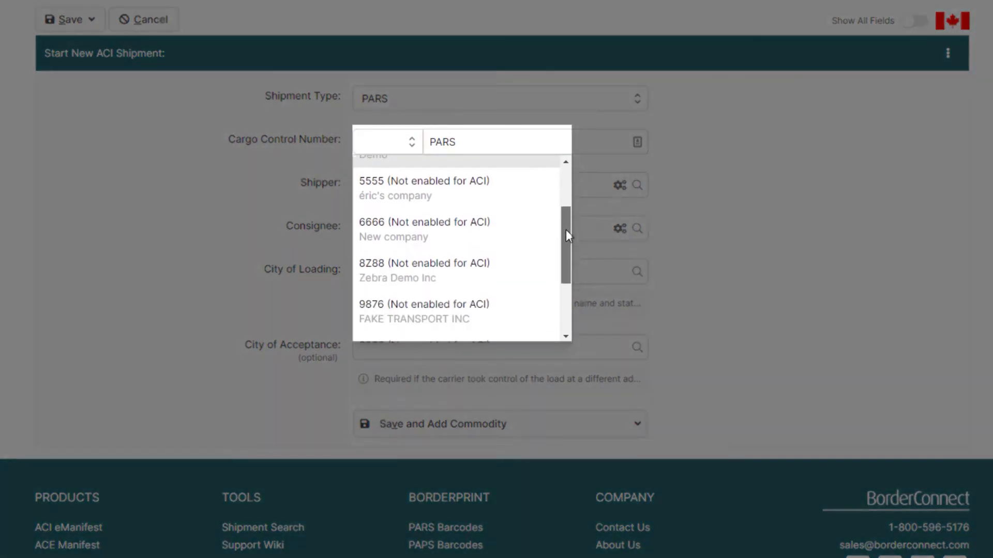
scroll(down, 3)
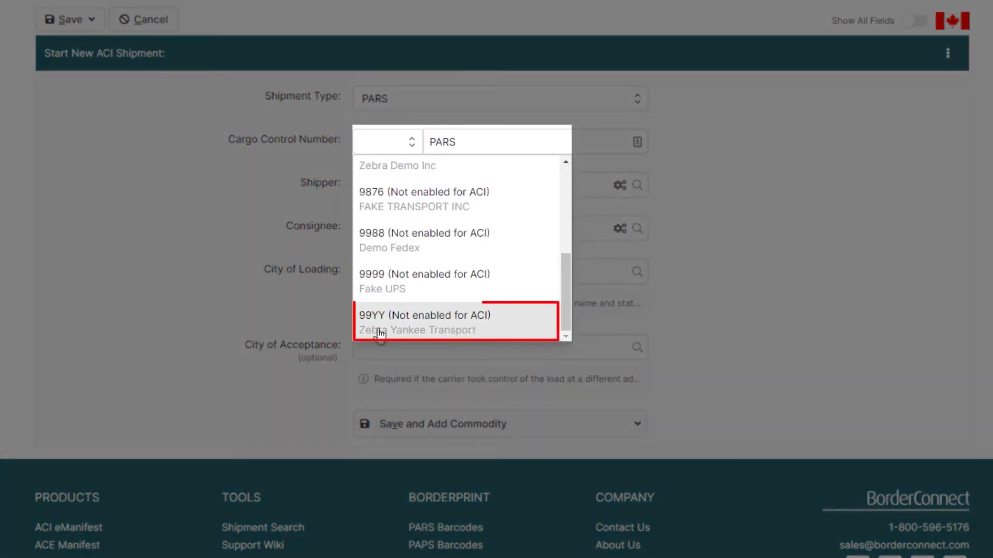
click(425, 322)
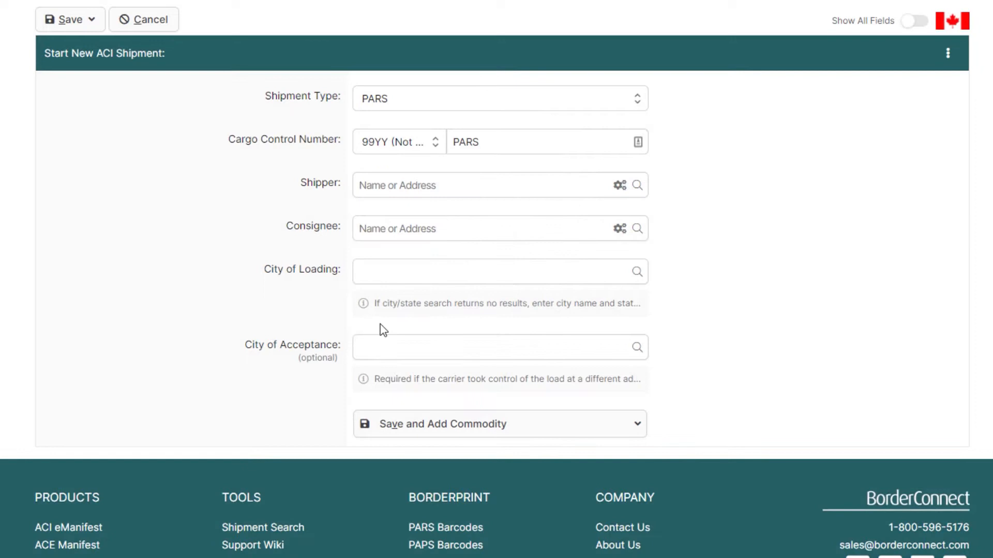
text(000)
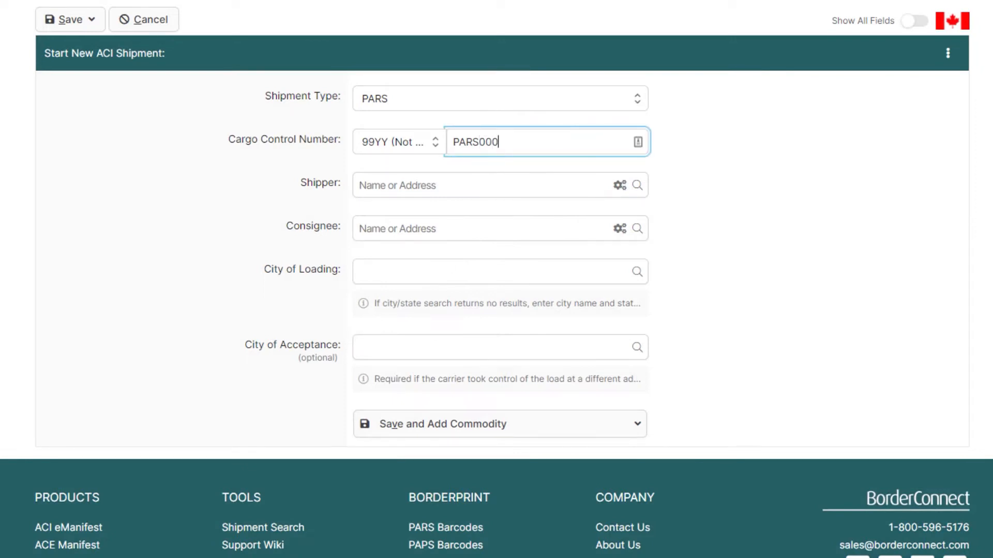
click(494, 184)
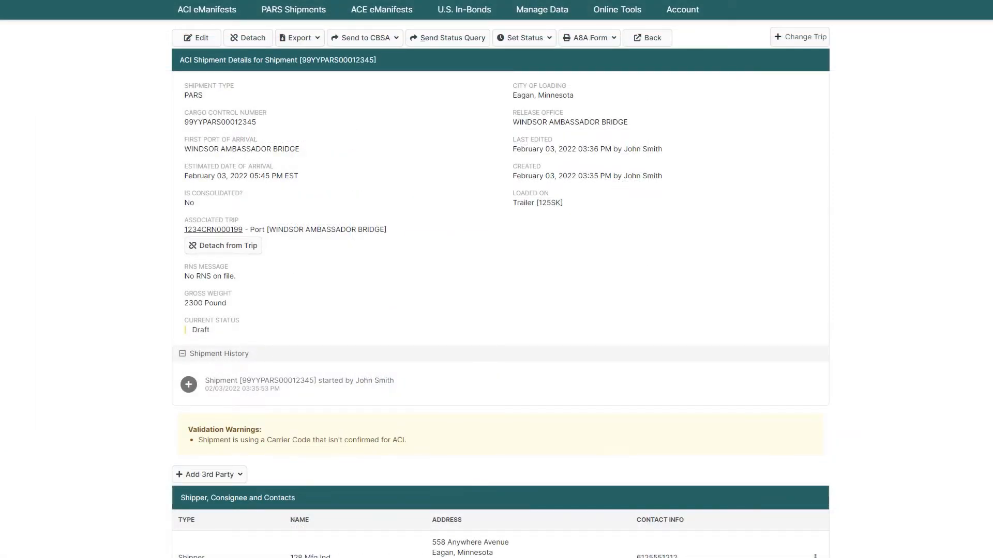
- Open the edit form for shipment 99YYPARS00012345
scroll(down, 3)
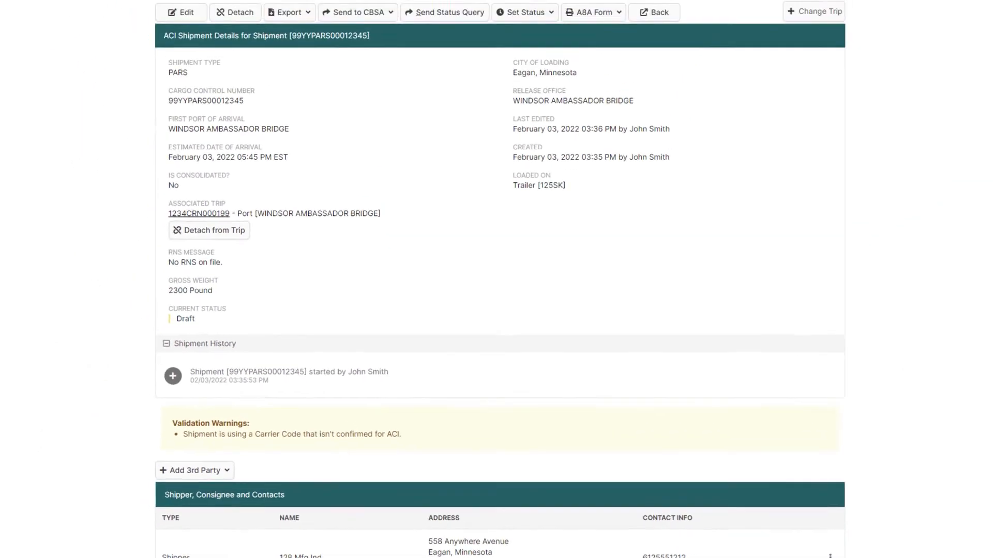
click(181, 12)
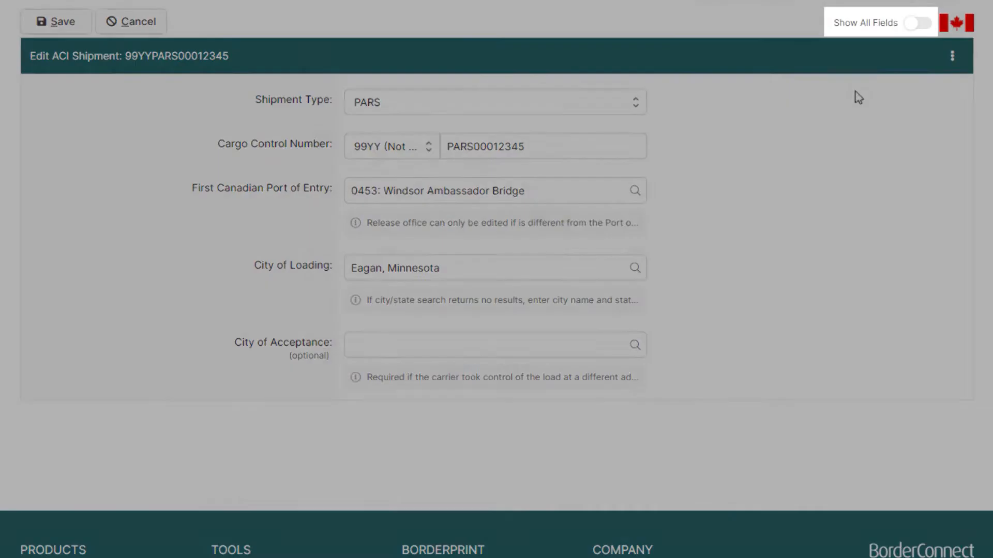
- Show all fields and switch on Is Reference Only for the shipment
click(916, 23)
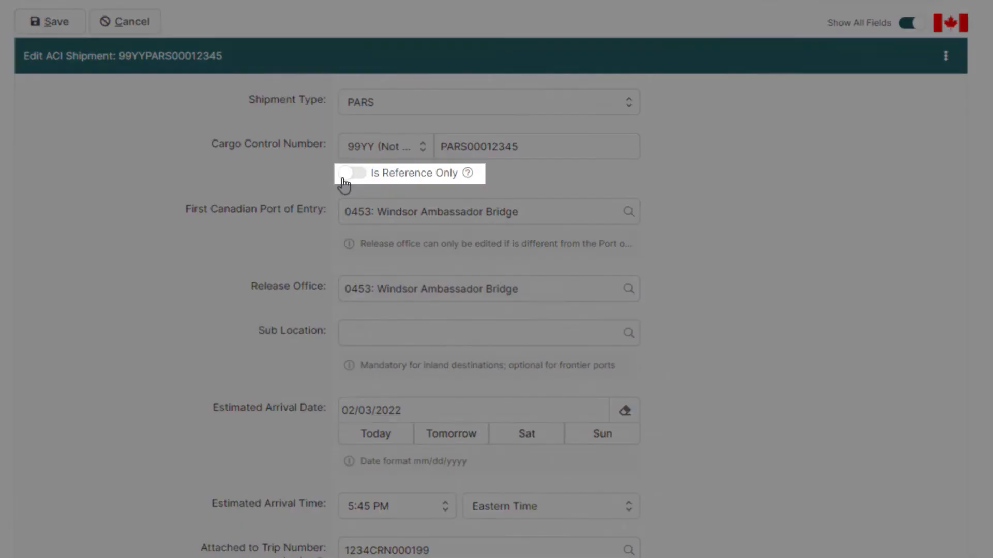
click(357, 173)
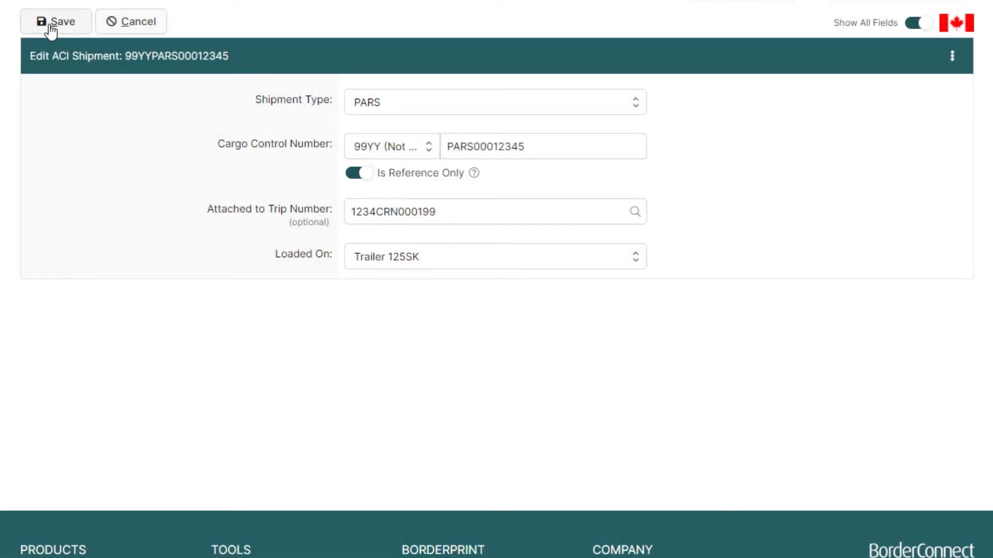